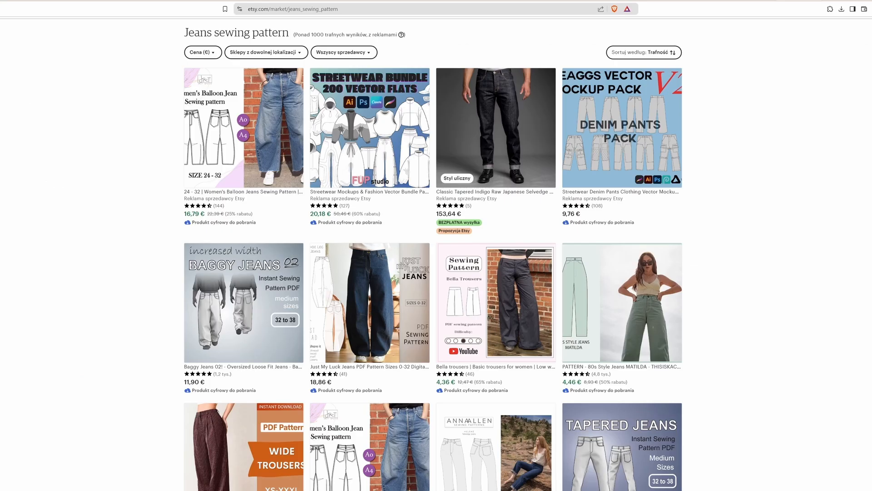
Step: Browse Etsy jeans sewing patterns and scroll the free CLO-SET Connect garment gallery
click(495, 300)
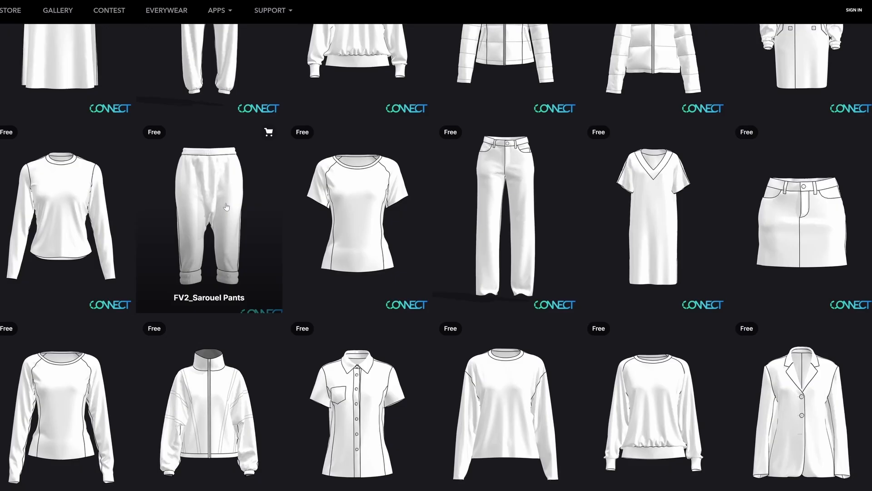
scroll(down, 3)
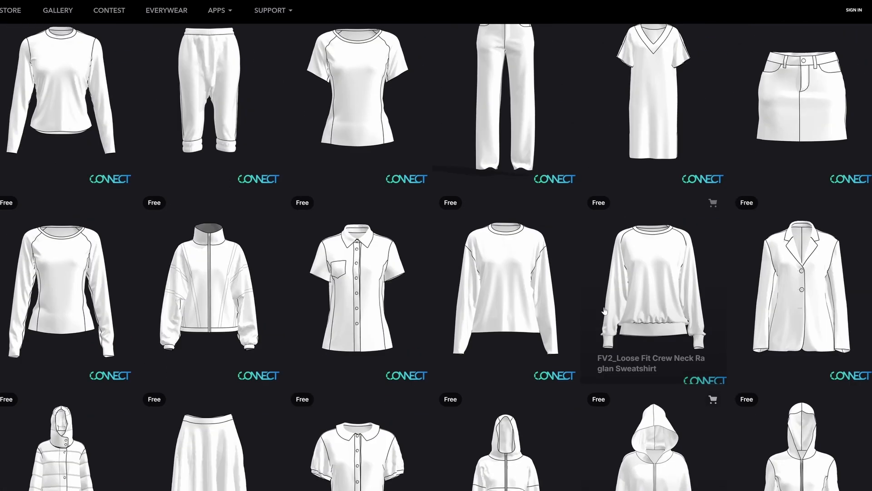
click(505, 95)
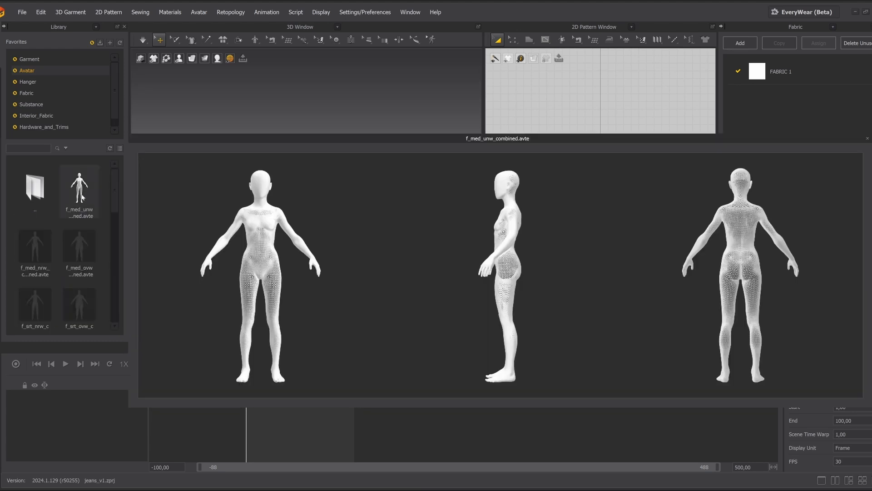
Step: Add the MV2_Regular Fit Denim Pants.zpac garment onto the f_med_unw avatar
click(22, 12)
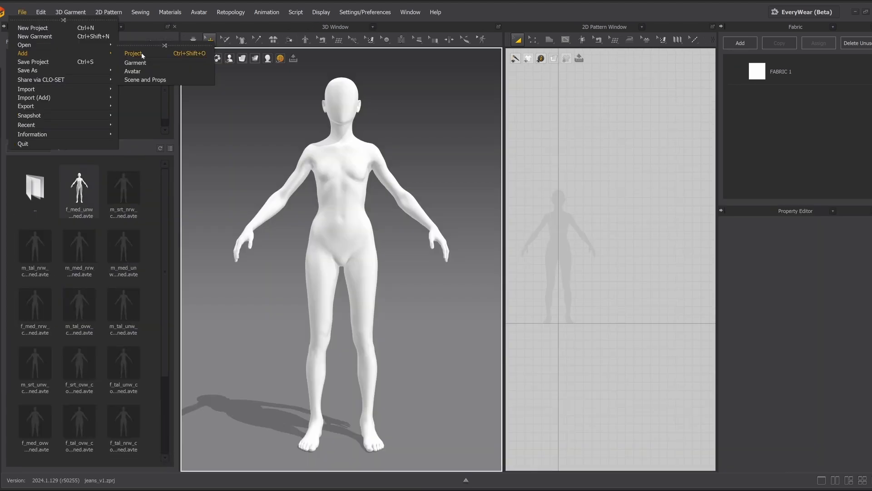
click(135, 62)
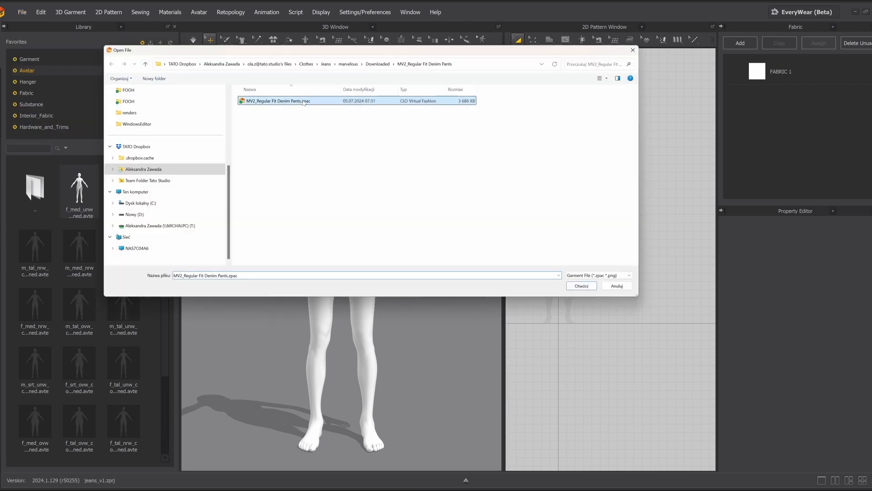
click(580, 285)
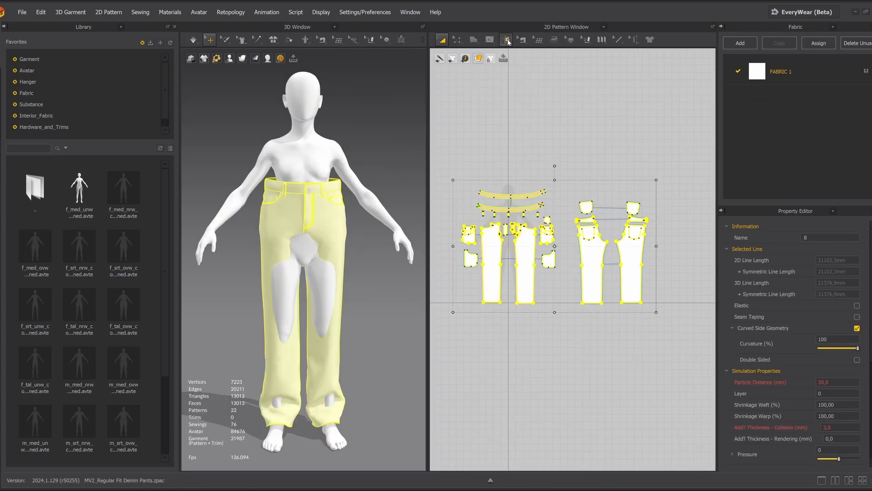
Step: Auto-fit the denim pants with Maintain Pattern Curvature kept at 100%
click(506, 39)
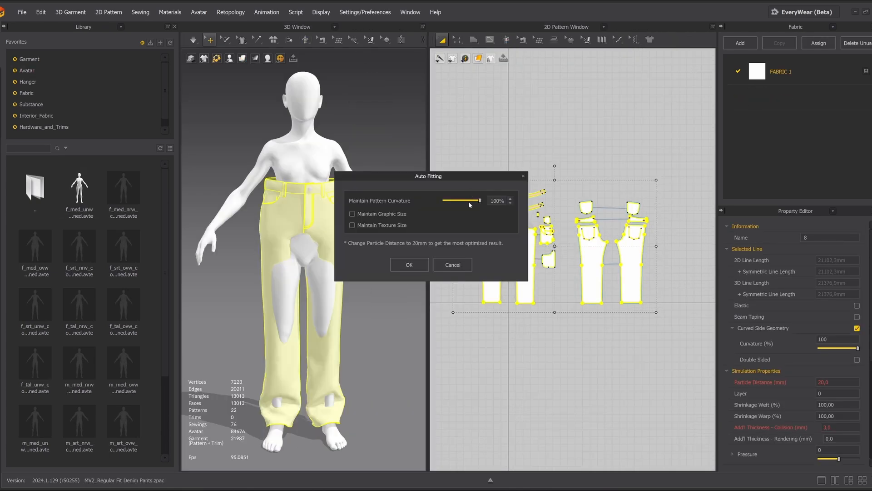
click(409, 265)
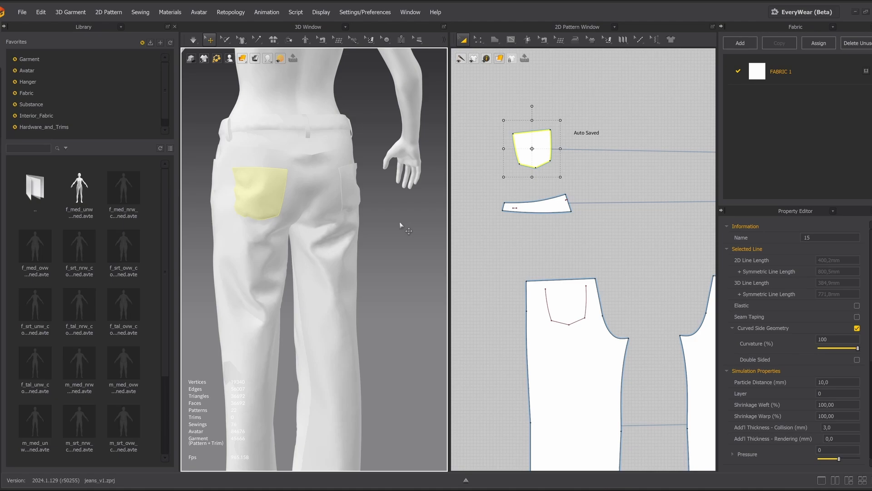
Step: Colour the fabric blue and place a Hardware_and_Trims button on the front waistband
click(386, 40)
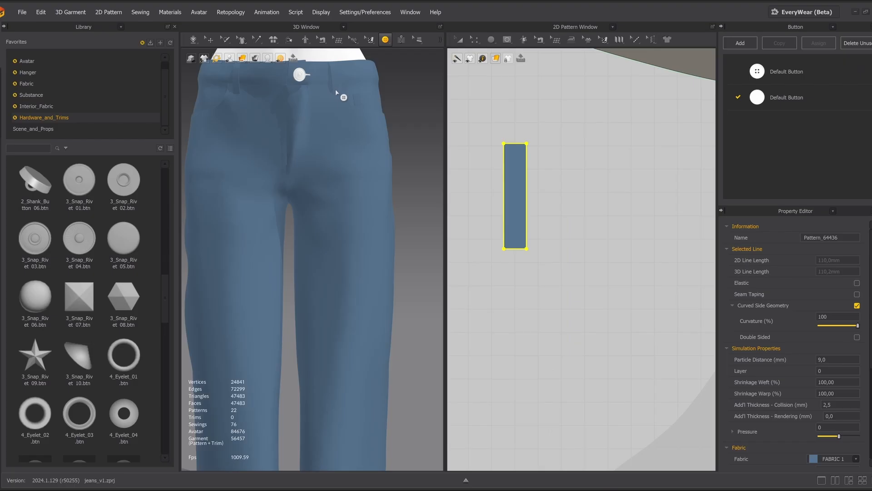
click(514, 233)
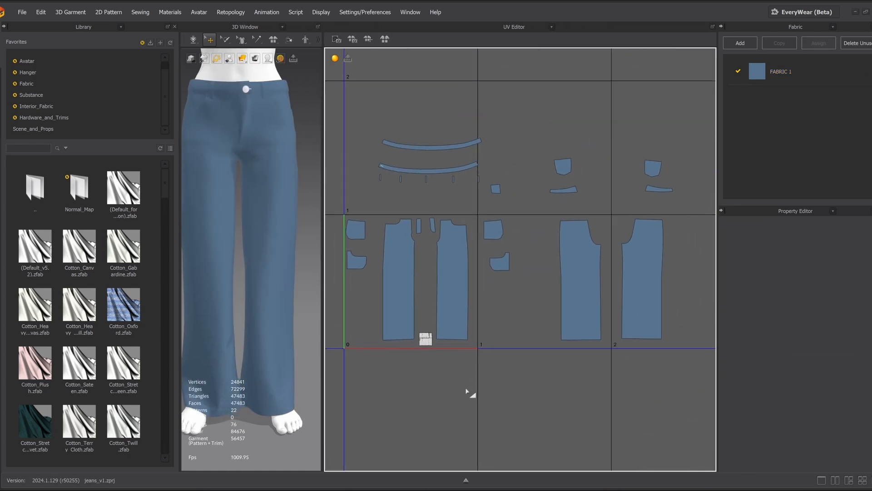
Step: Arrange the pattern pieces' UVs across tiles 1001 and 1002 in the UV Editor
click(531, 278)
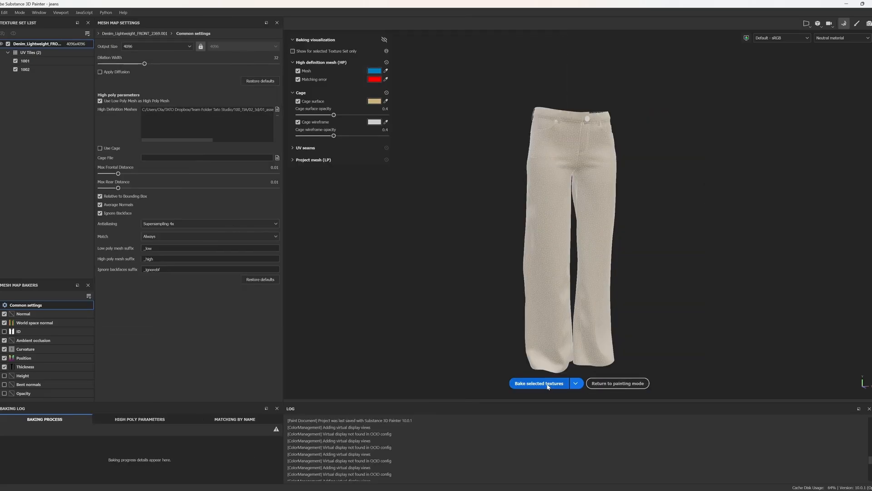
Step: Bake the jeans' mesh maps, then add a Mask Editor generator and adjust its global balance
click(538, 382)
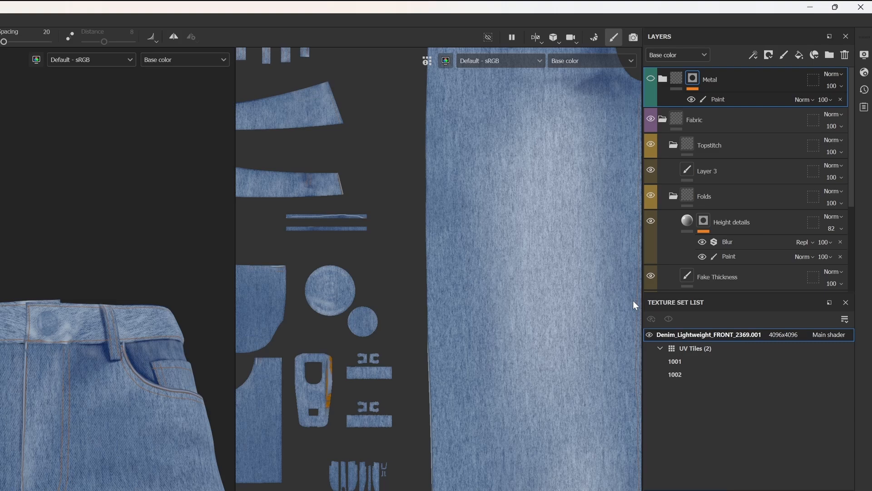
click(798, 54)
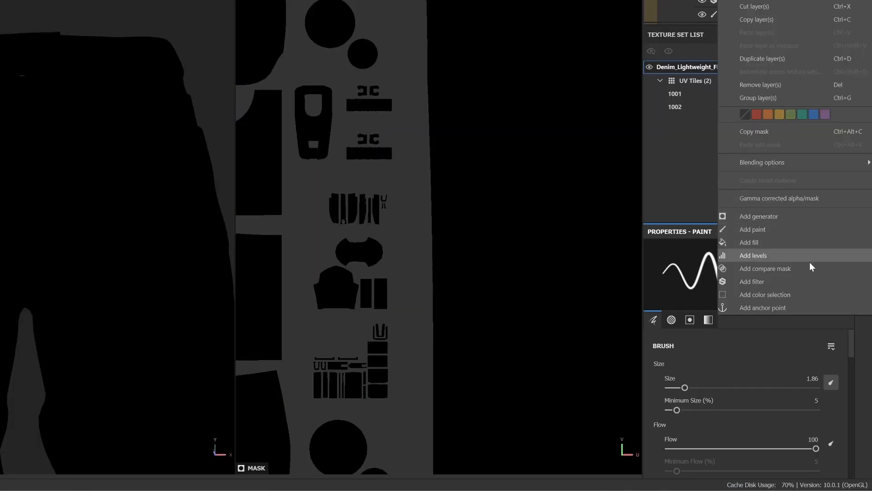
click(758, 216)
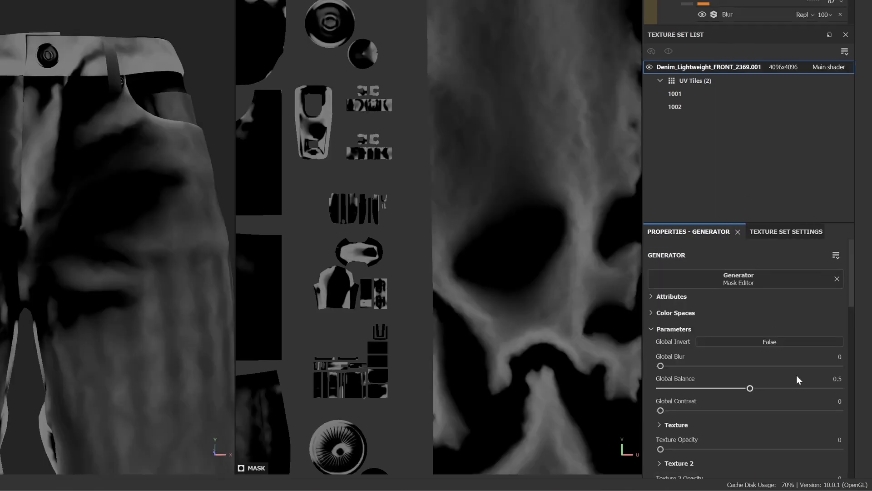
drag(749, 387, 727, 388)
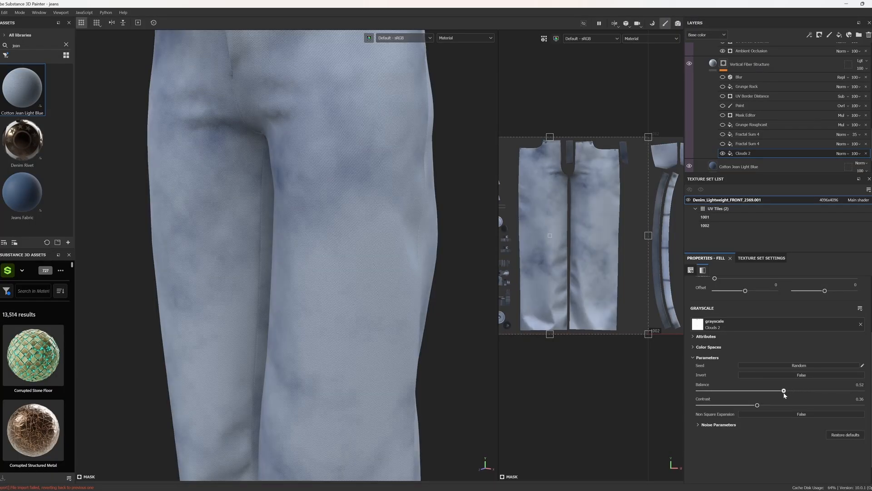
Step: Raise the Balance of the Clouds 2 and Grunge Roughcast fills in the mask stack
drag(783, 390, 799, 390)
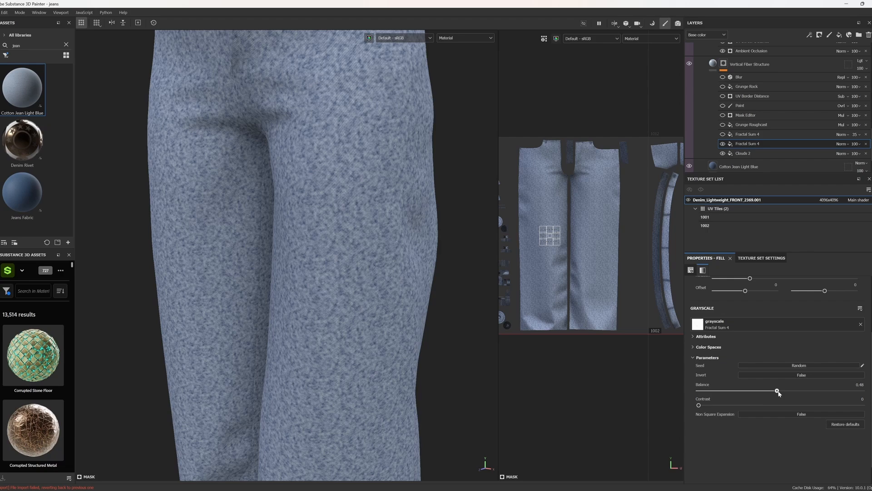
click(752, 124)
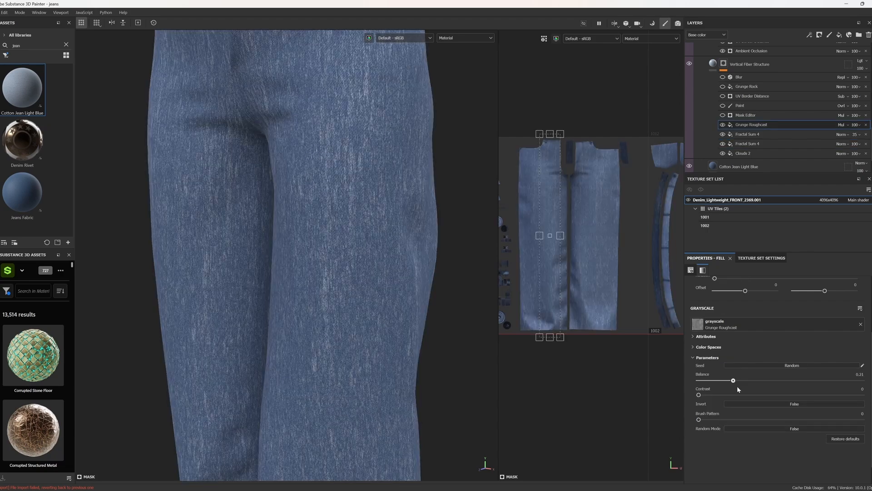
drag(733, 380, 766, 380)
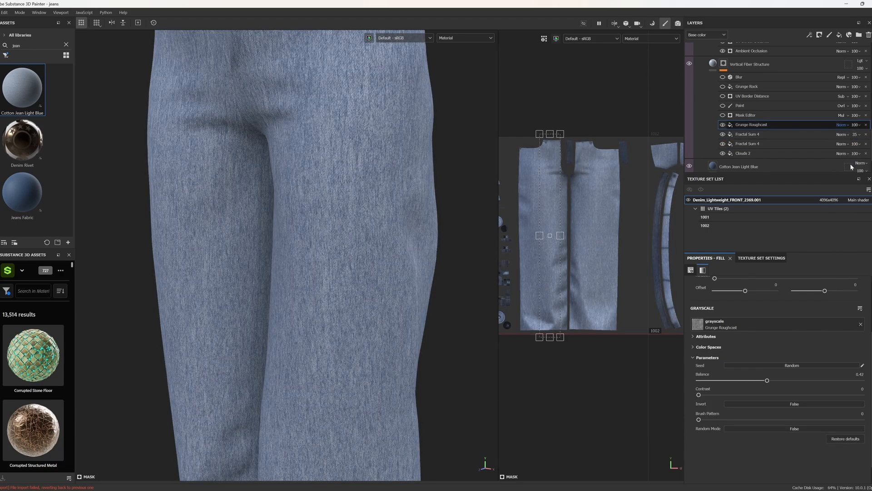
click(746, 114)
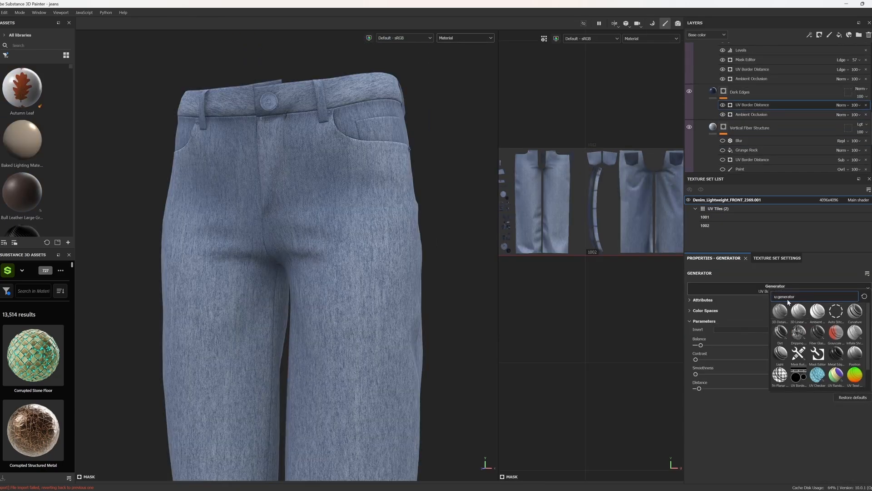
mouse_move(798, 377)
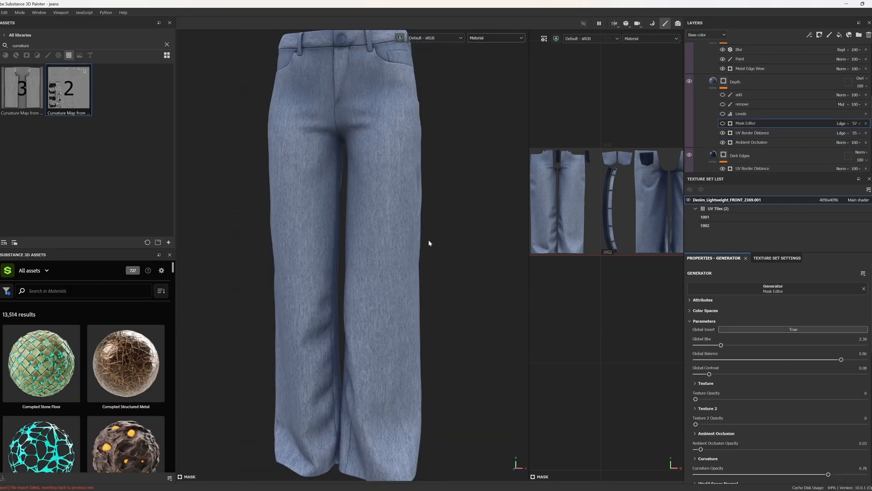
Step: Tweak the Depth layer's Mask Editor generator and toggle the Wash layer's visibility
click(723, 123)
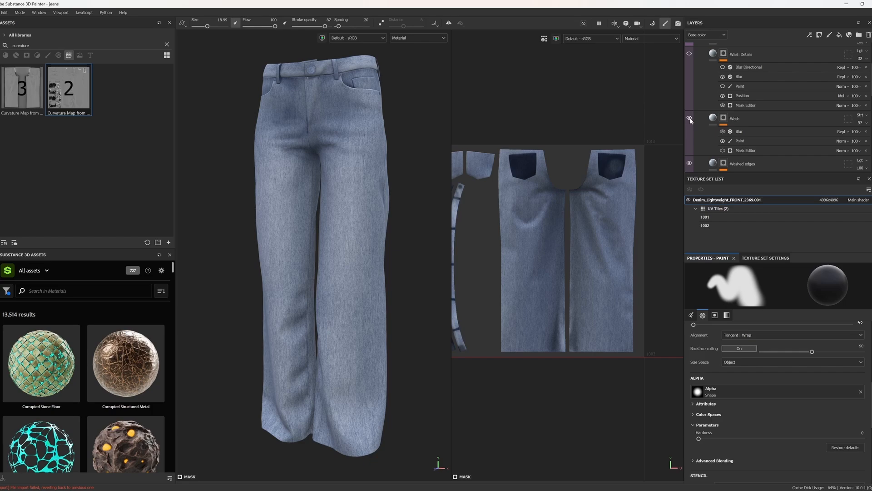
click(723, 118)
text(fold)
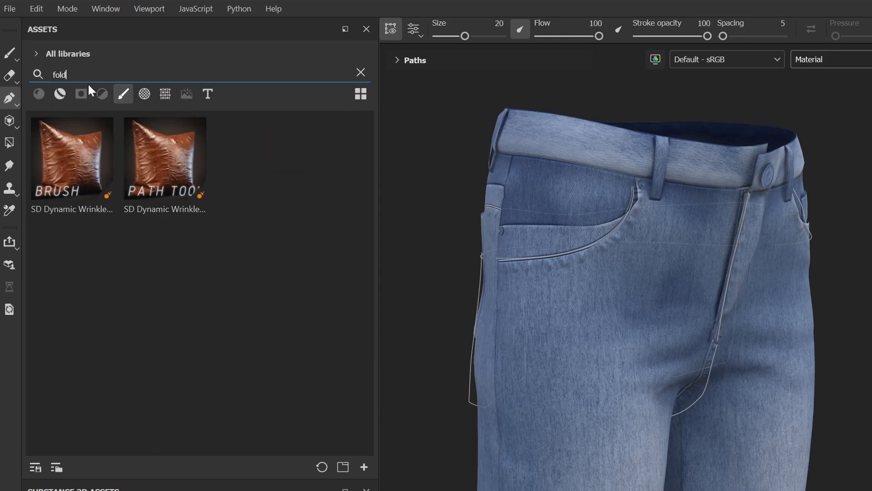
Step: Pick the SD Dynamic Wrinkle fold path tool from the Assets panel
click(164, 159)
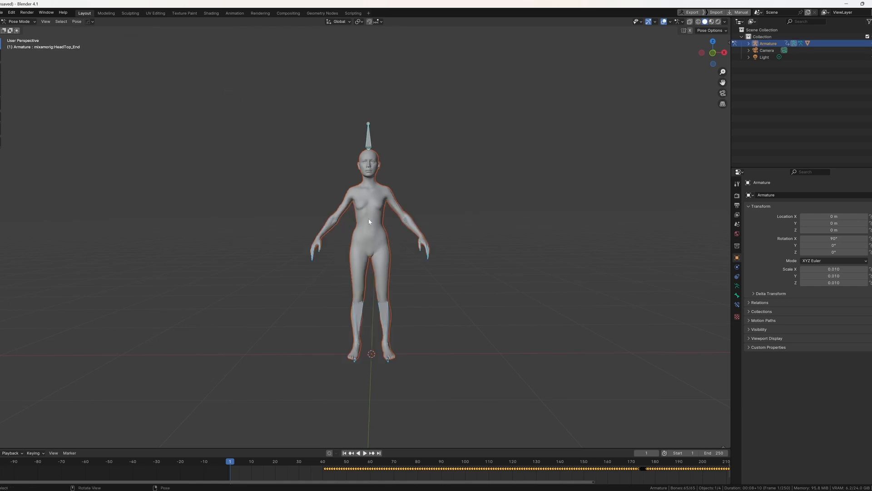
Step: Exit Pose Mode and select the rigged female body's armature
key(i)
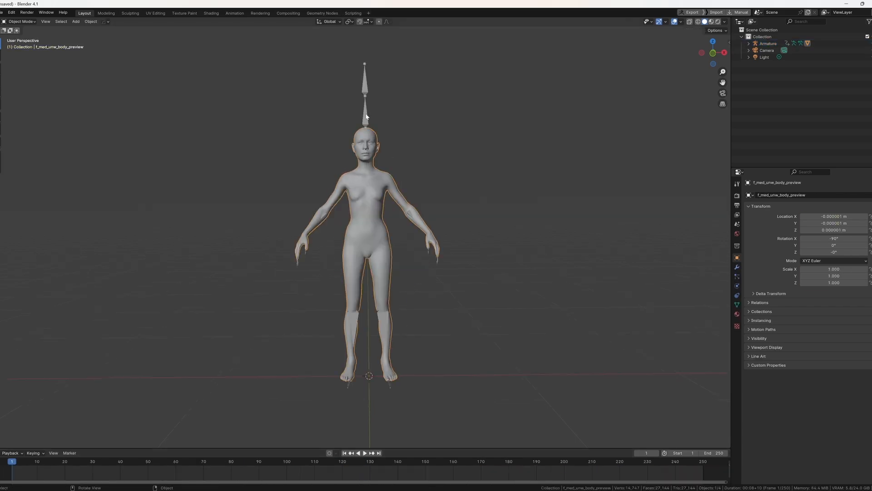
click(5, 12)
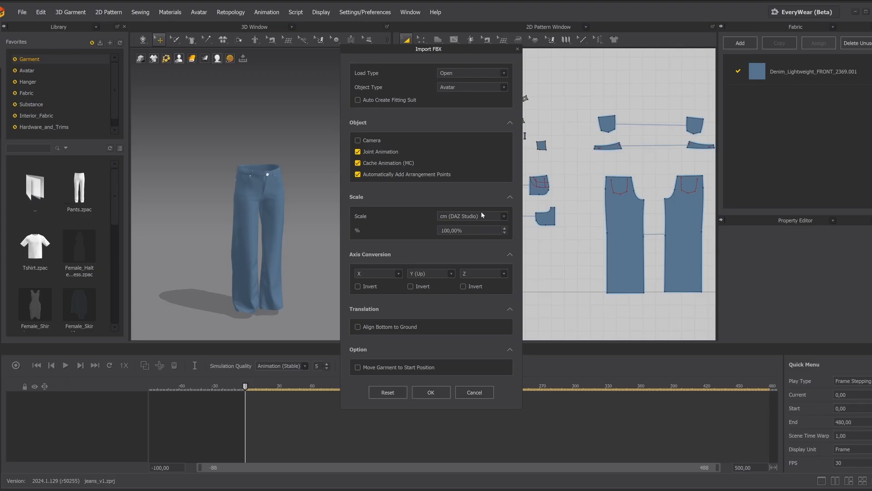
Step: Add the animated FBX avatar to the scene and apply the Denim_Raw fabric preset
click(471, 72)
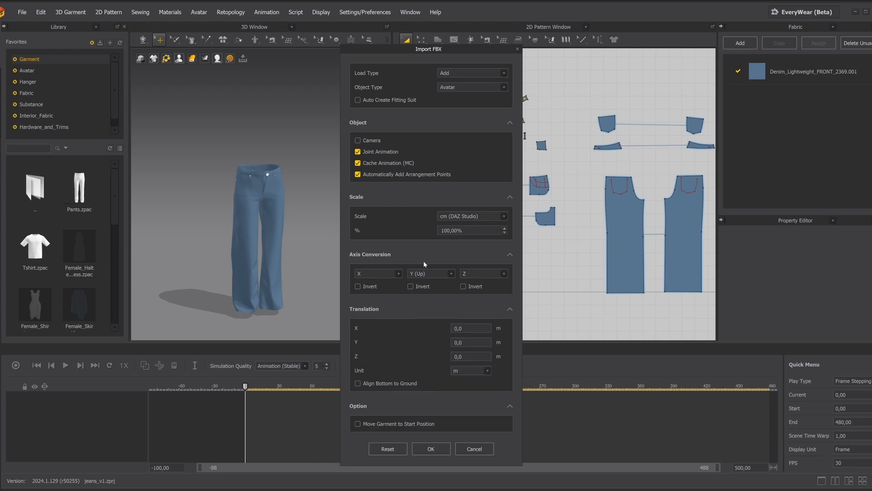
click(430, 448)
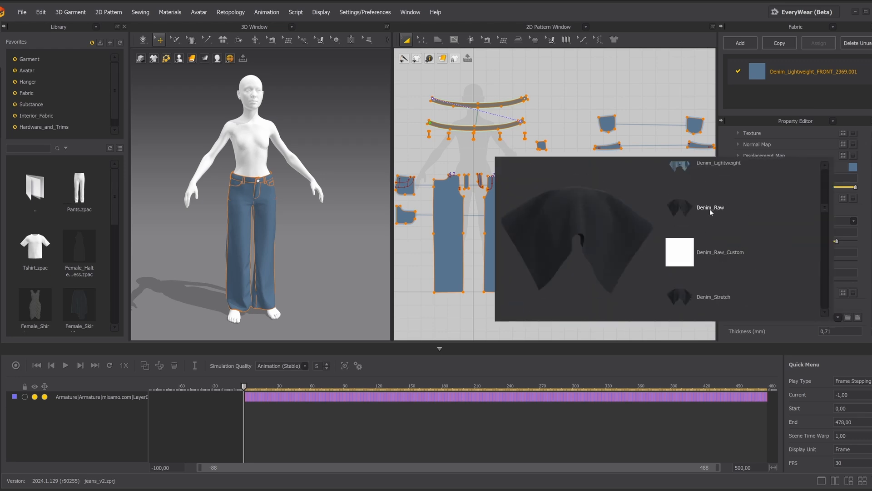
click(710, 208)
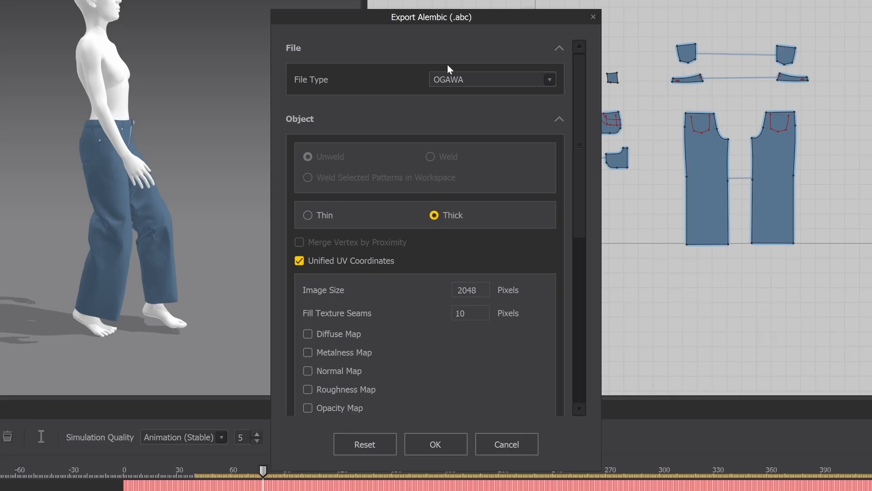
scroll(down, 3)
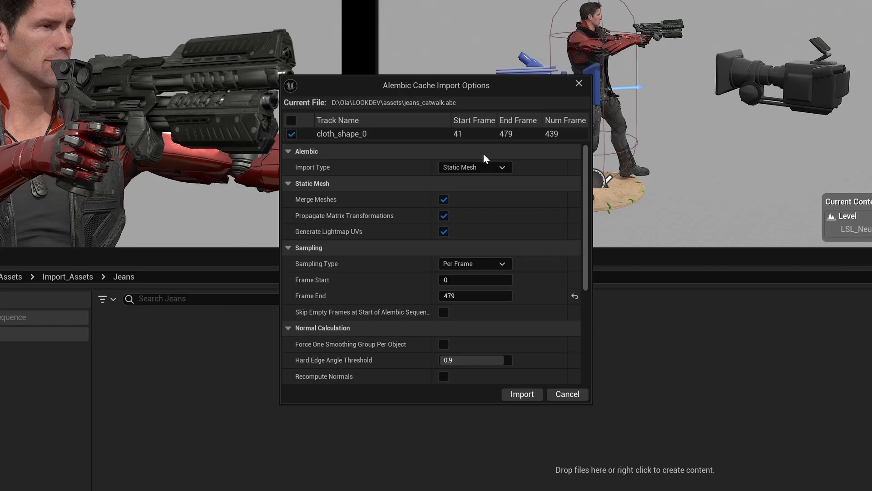
Step: Import jeans_catwalk.abc with Import Type set to Geometry Cache
click(474, 167)
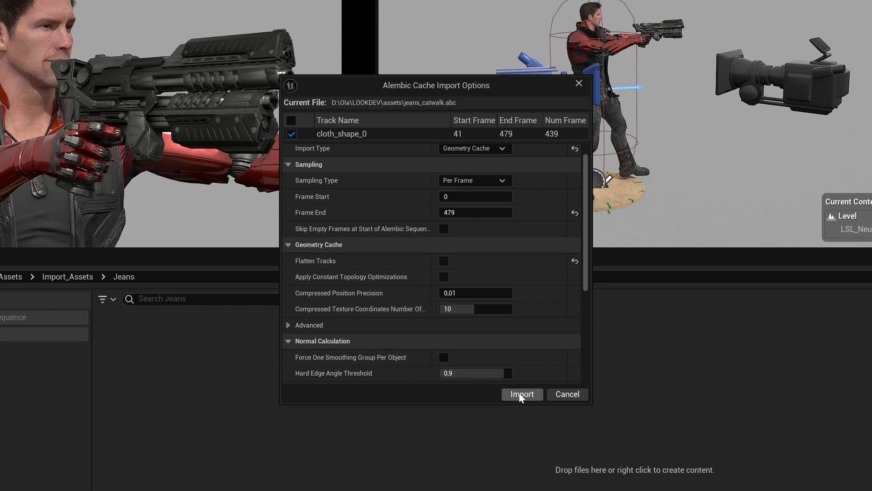
click(521, 393)
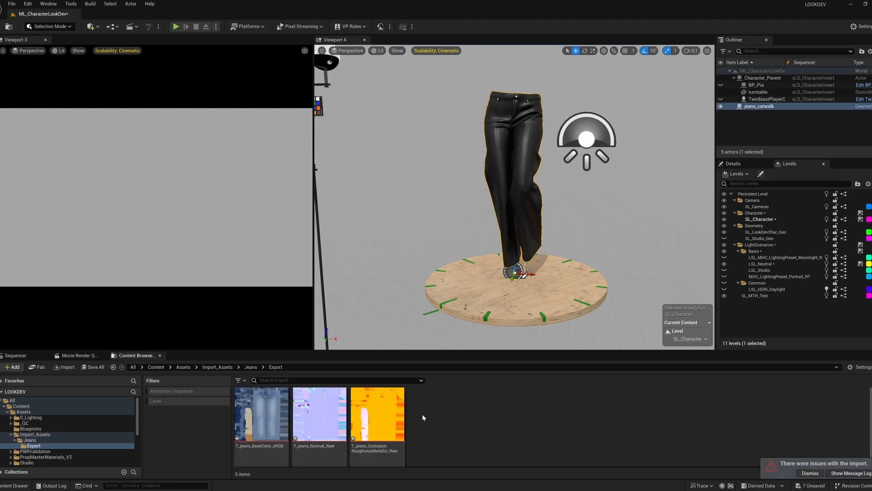
mouse_move(455, 404)
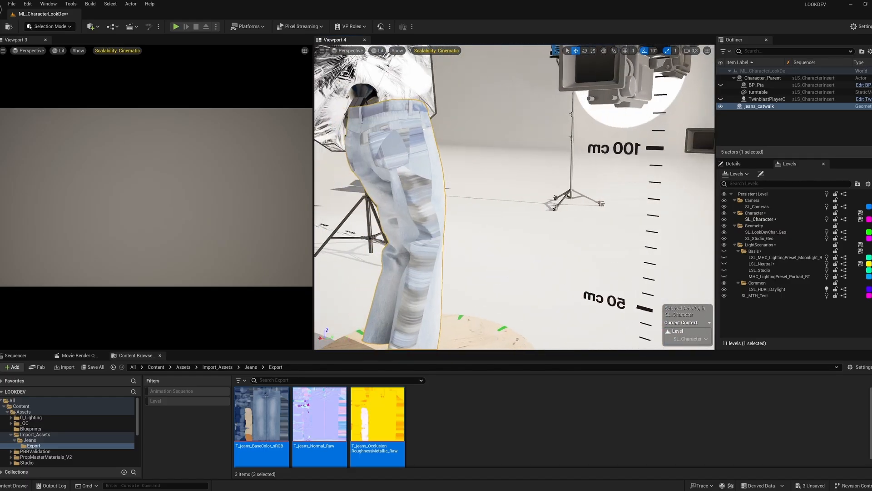
Step: Open the Edit menu's Project Settings
click(11, 4)
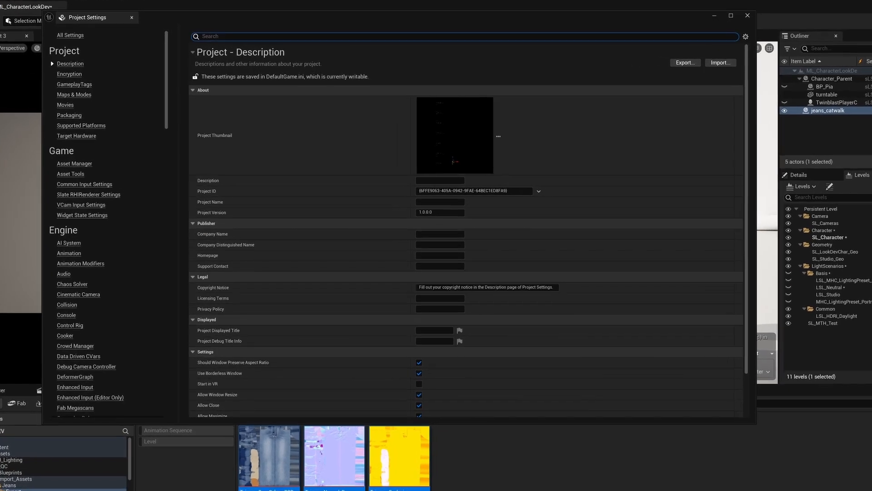
Step: Search the project settings for 'virtual tex'
text(virtual tex)
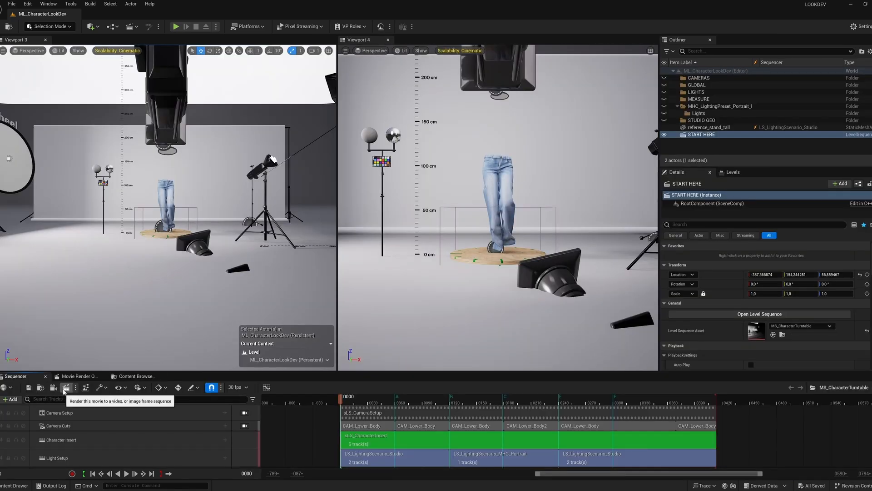
Step: Queue MS_CharacterTurntable to render; review its Apple ProRes, Deferred Rendering and Output settings
click(64, 387)
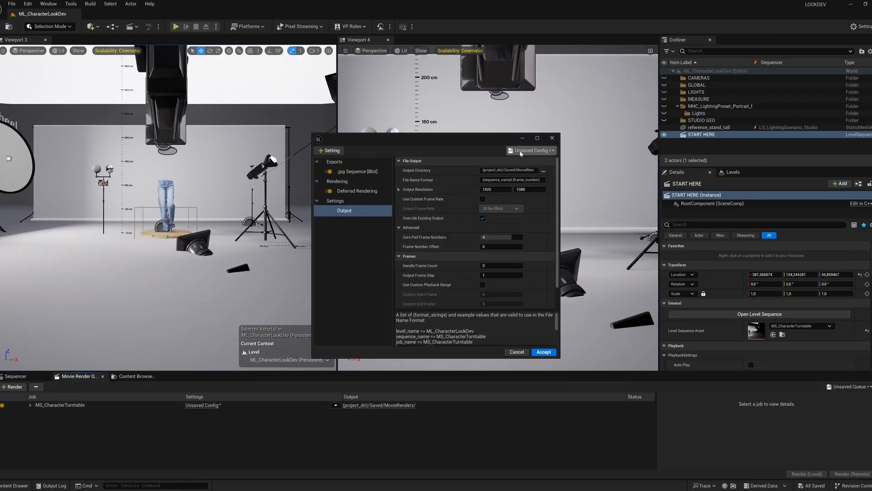
click(356, 182)
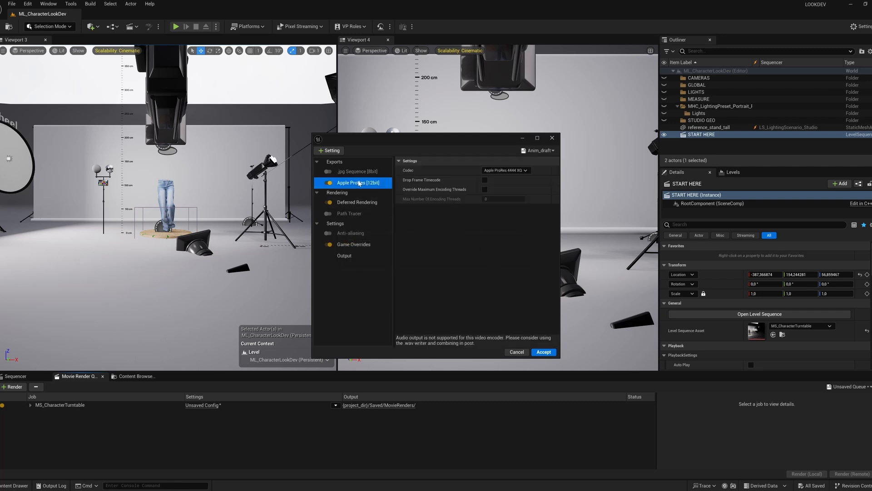
click(351, 202)
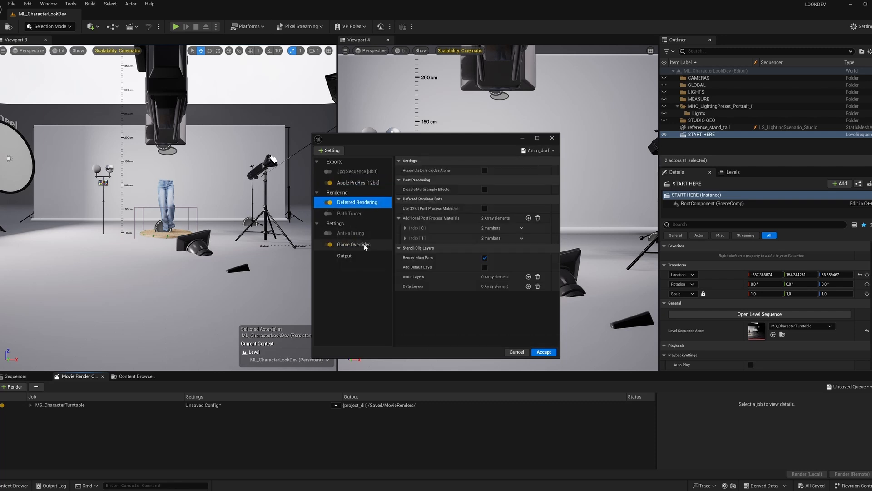
click(344, 255)
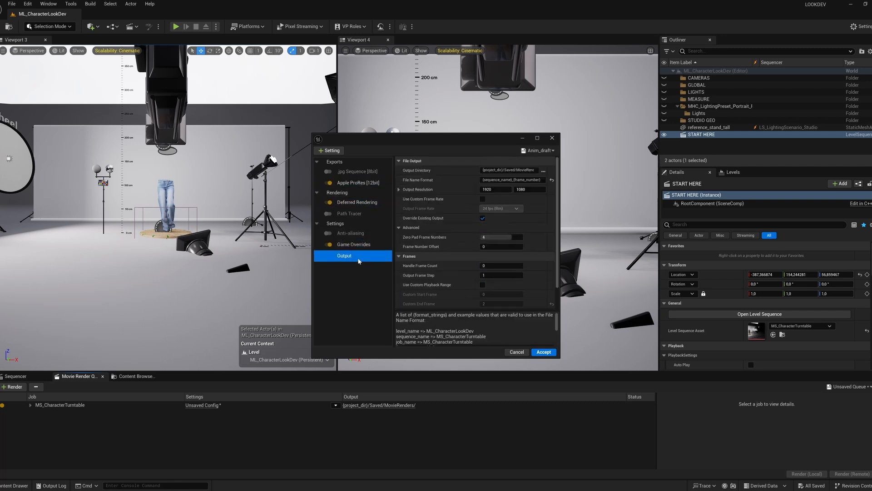